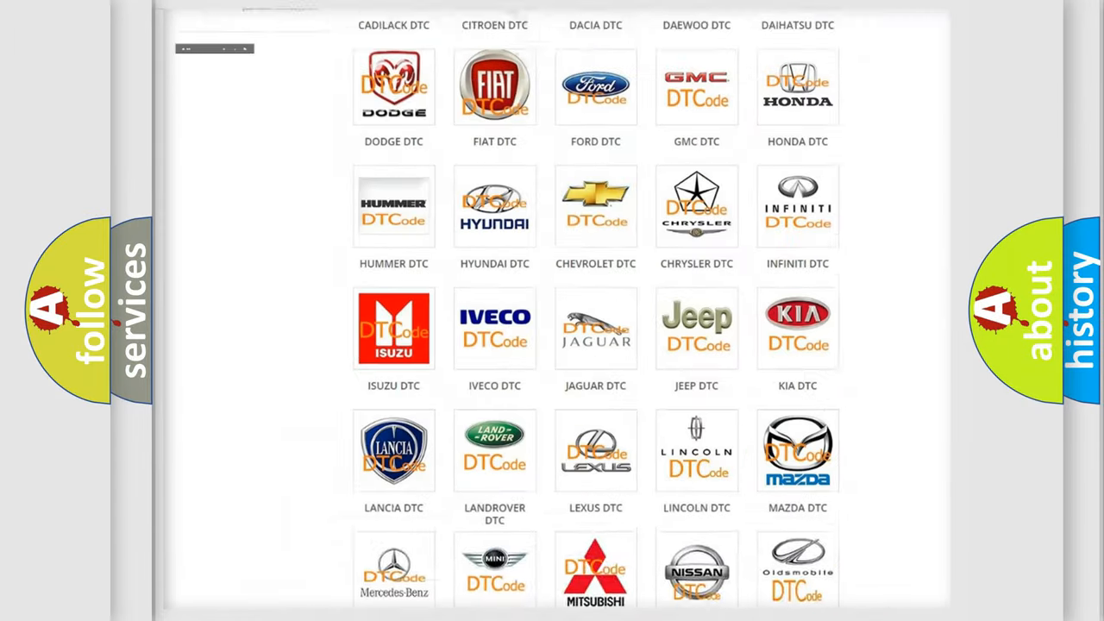
# Open the JEEP DTC tile and scroll through its fault-code list.
pyautogui.scroll(3)
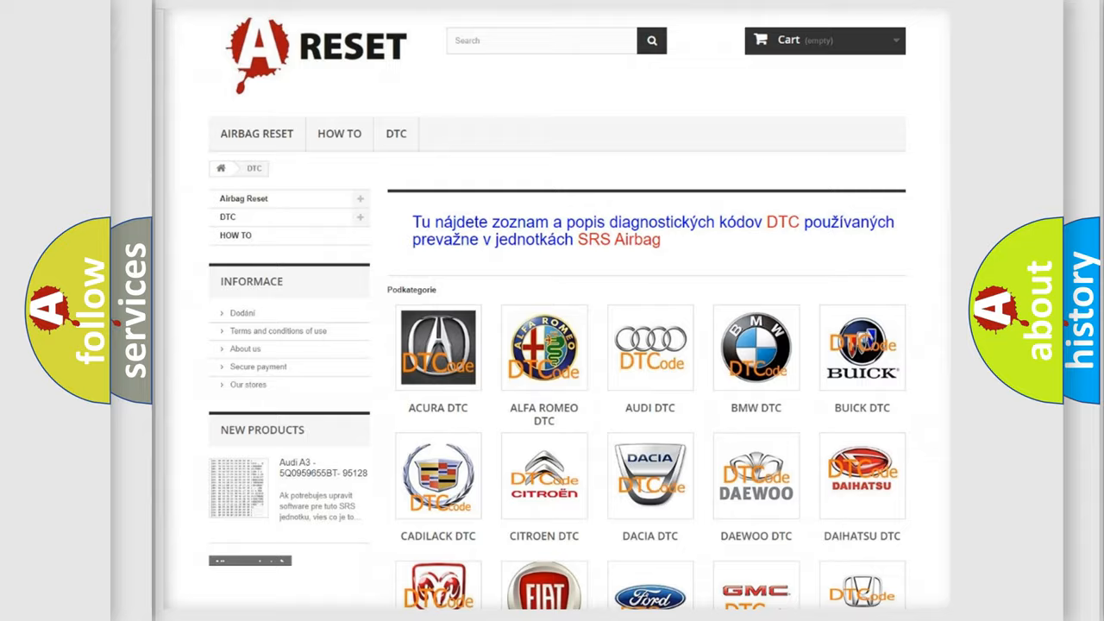
pyautogui.scroll(-3)
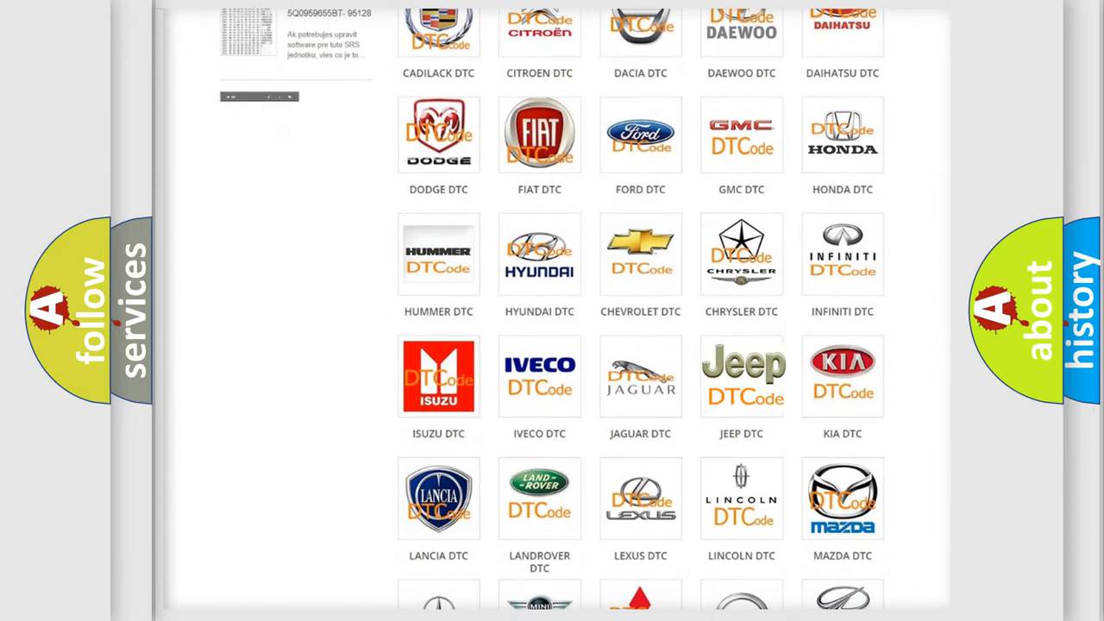
pyautogui.click(742, 376)
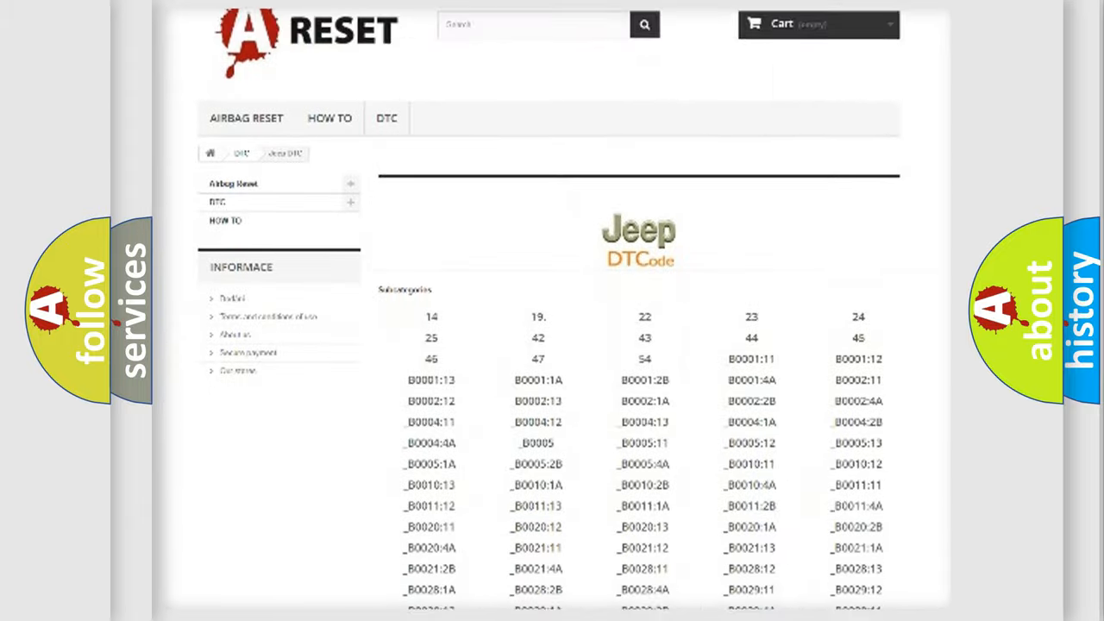
pyautogui.scroll(-3)
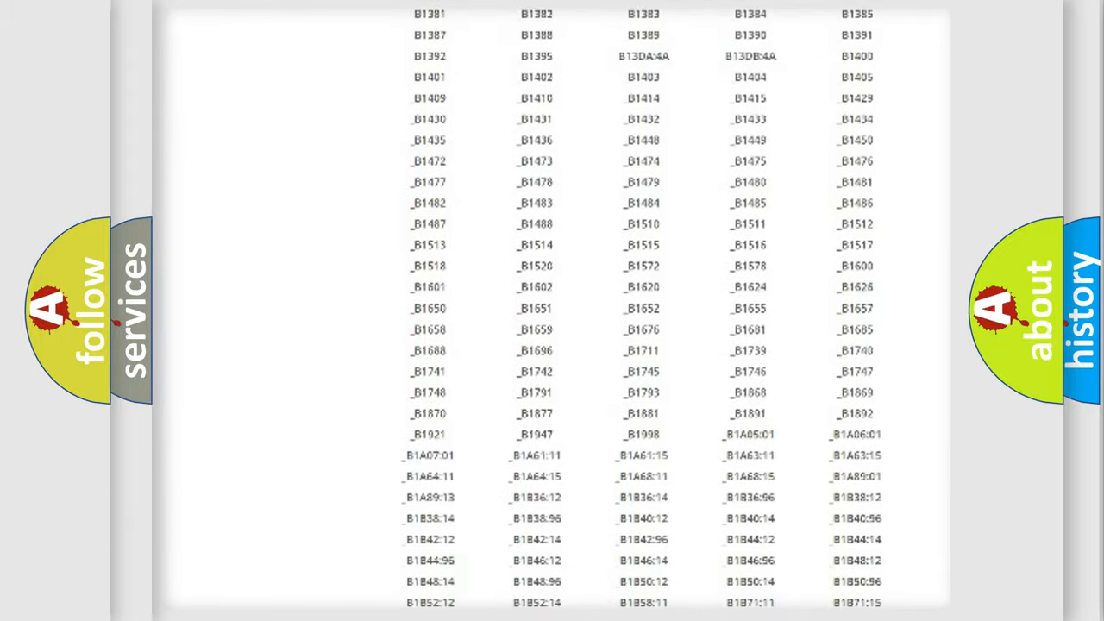
pyautogui.scroll(3)
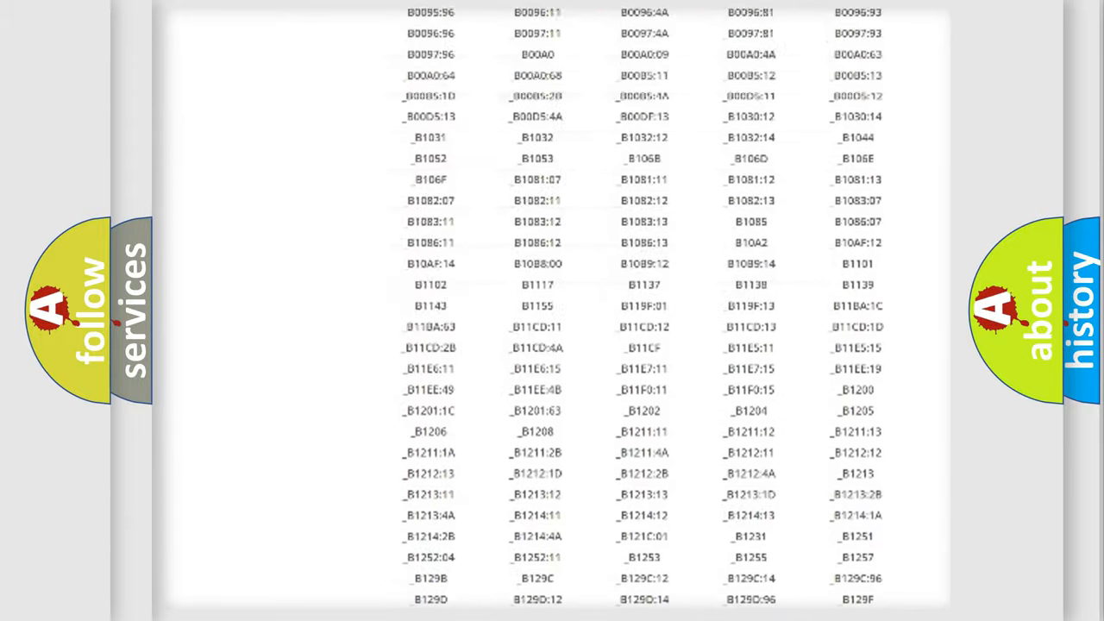
pyautogui.scroll(3)
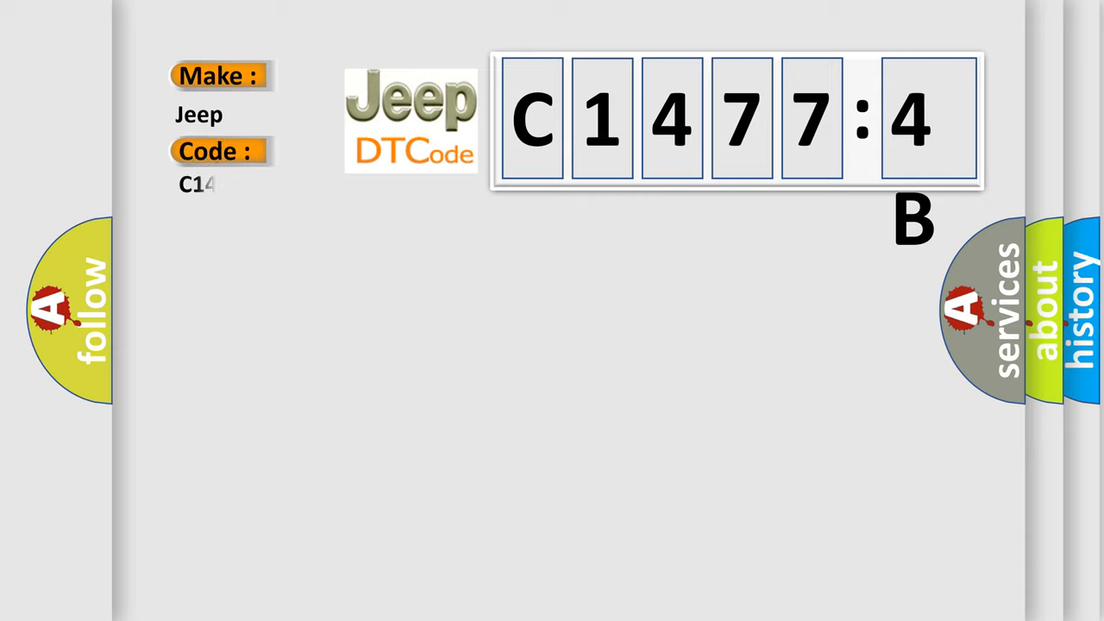
# Complete the Jeep code field to read C14774B on the decoder slide.
pyautogui.write('774B')
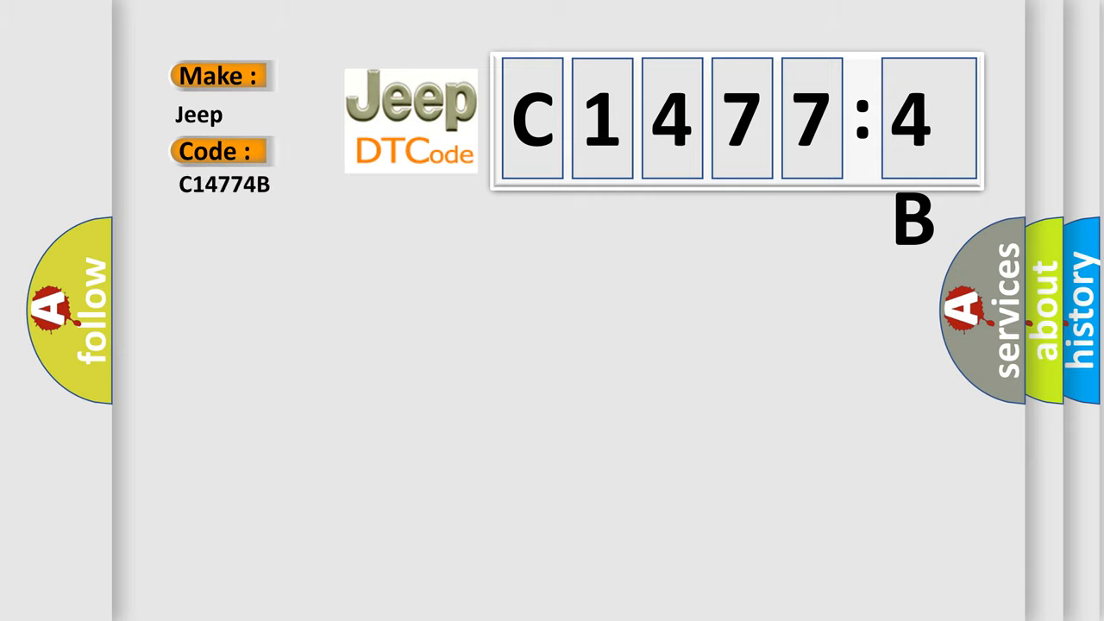